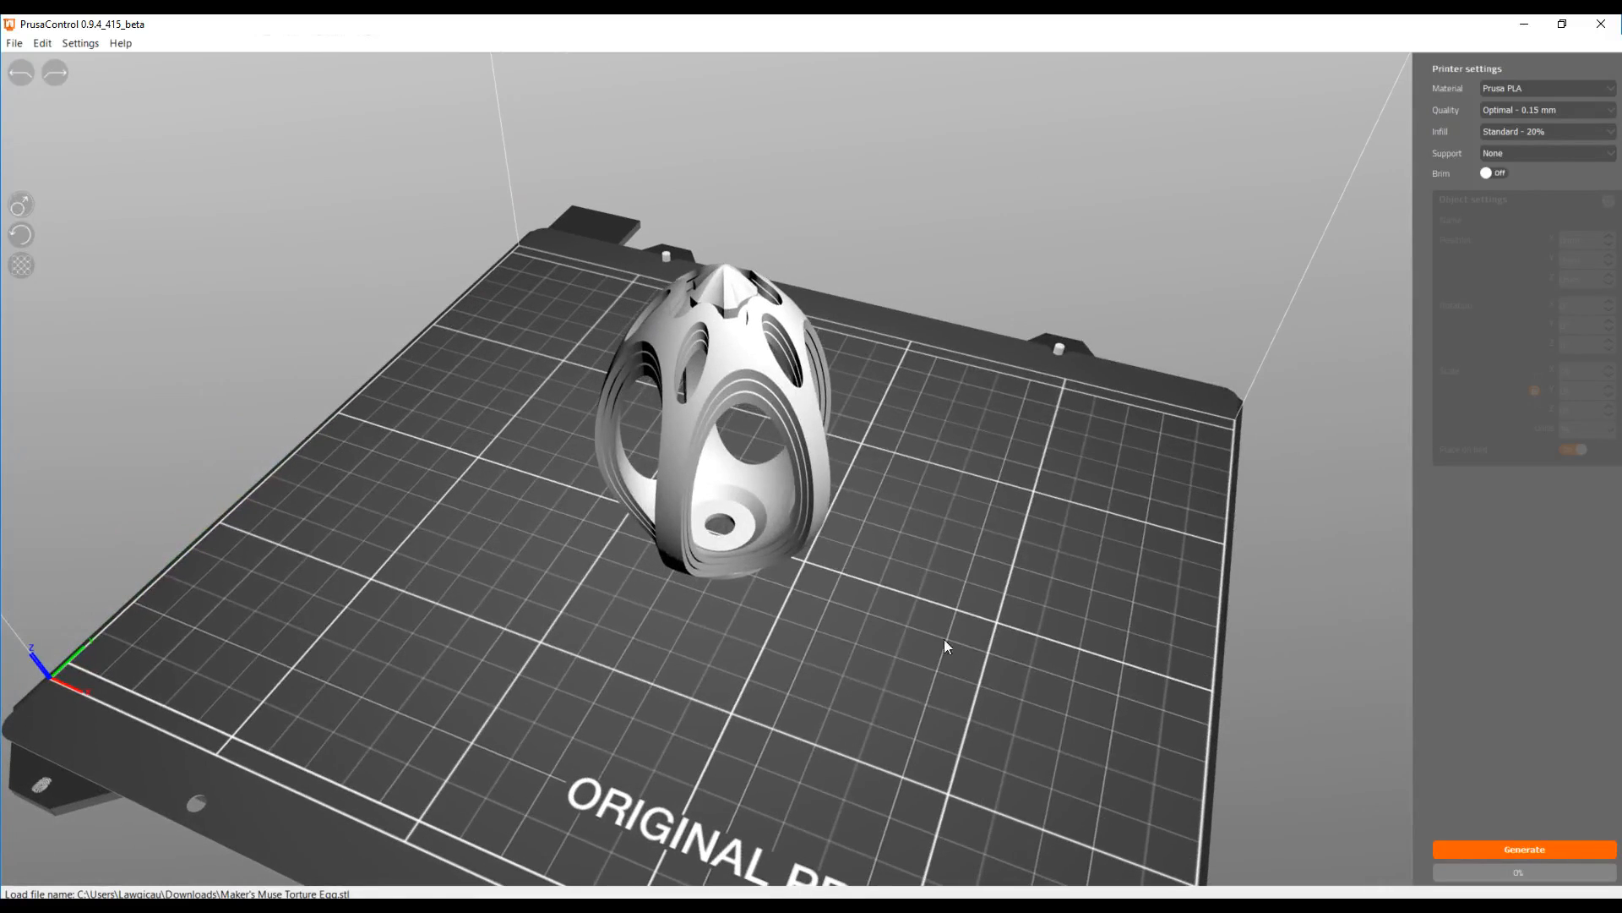
- Add the torture egg STL to the Slic3r Prusa Edition plater for comparison
{"action": "left_click", "coordinate": [1522, 848]}
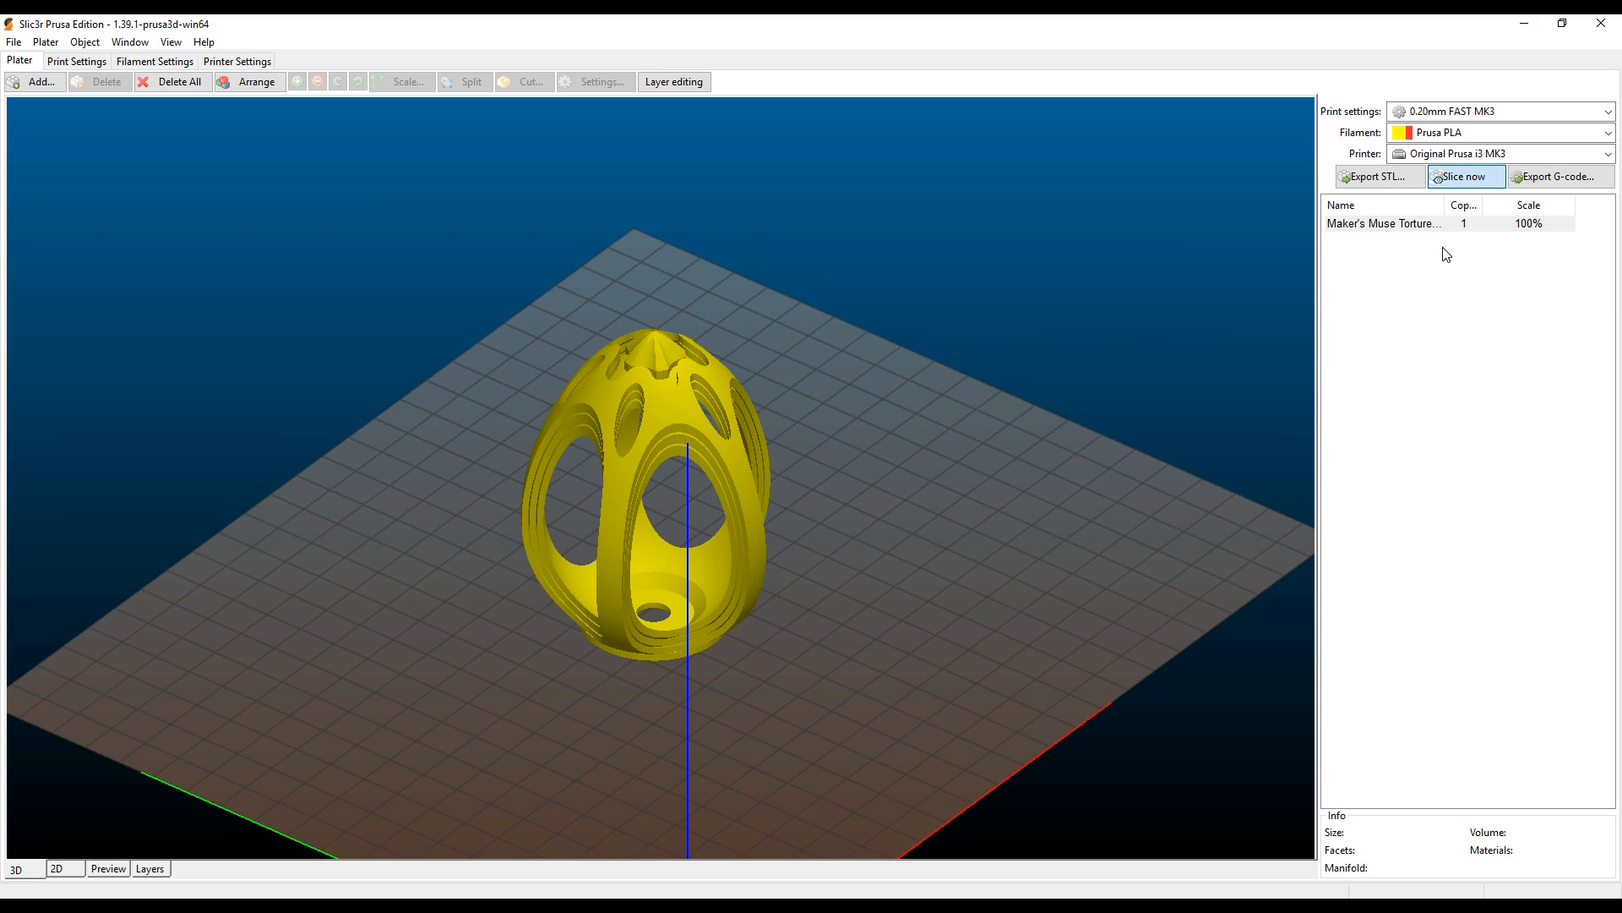
{"action": "left_click", "coordinate": [108, 868]}
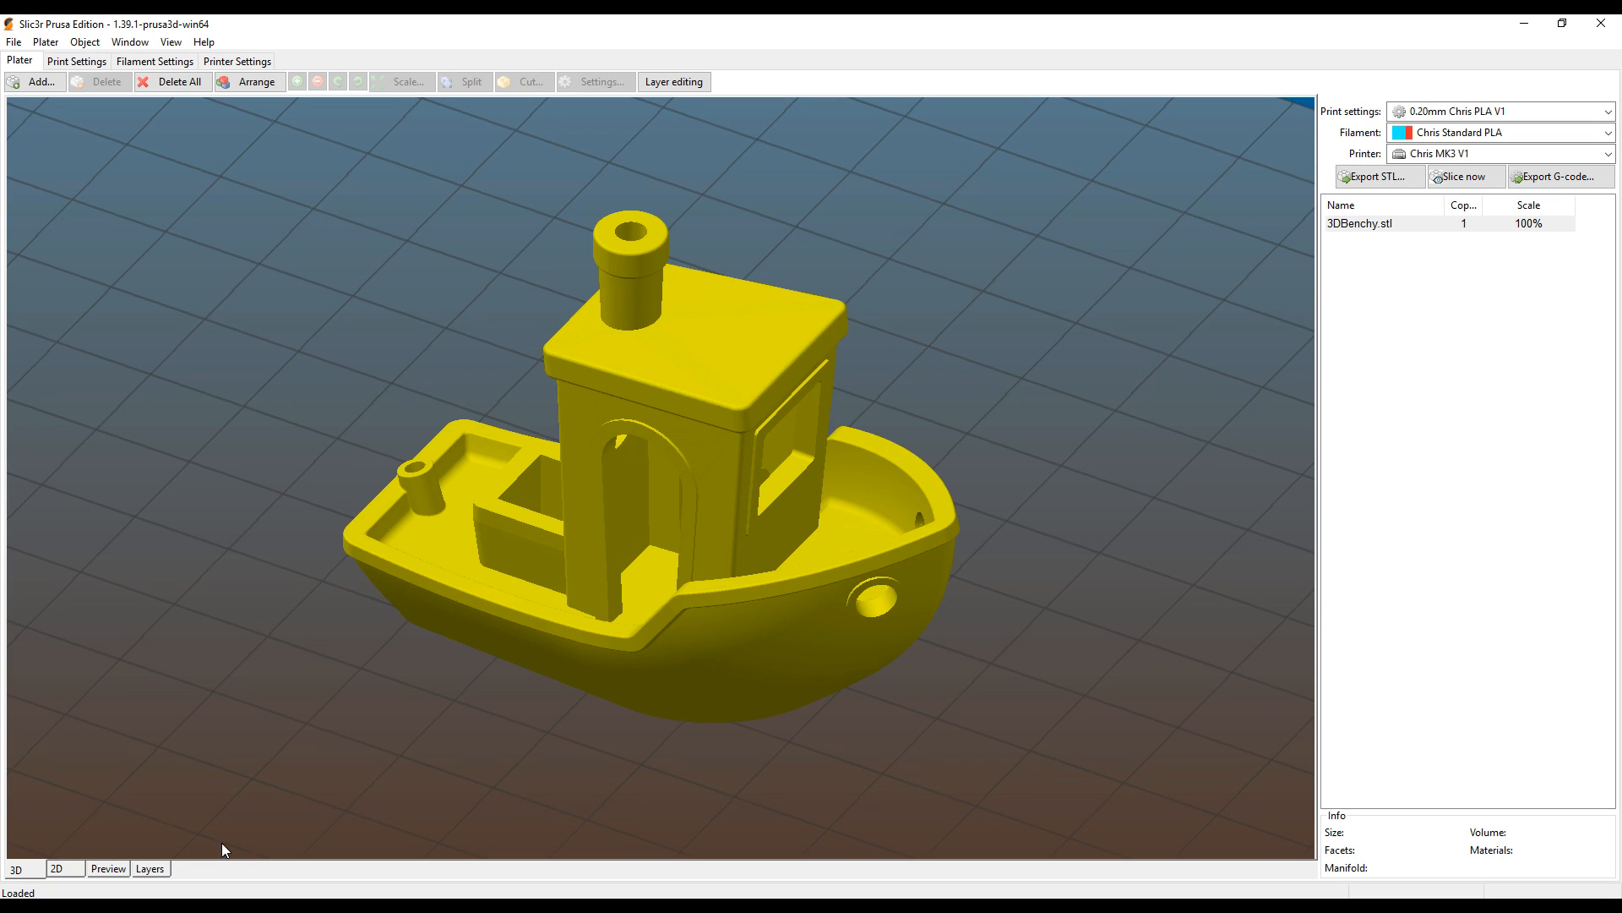
{"action": "left_click", "coordinate": [1465, 176]}
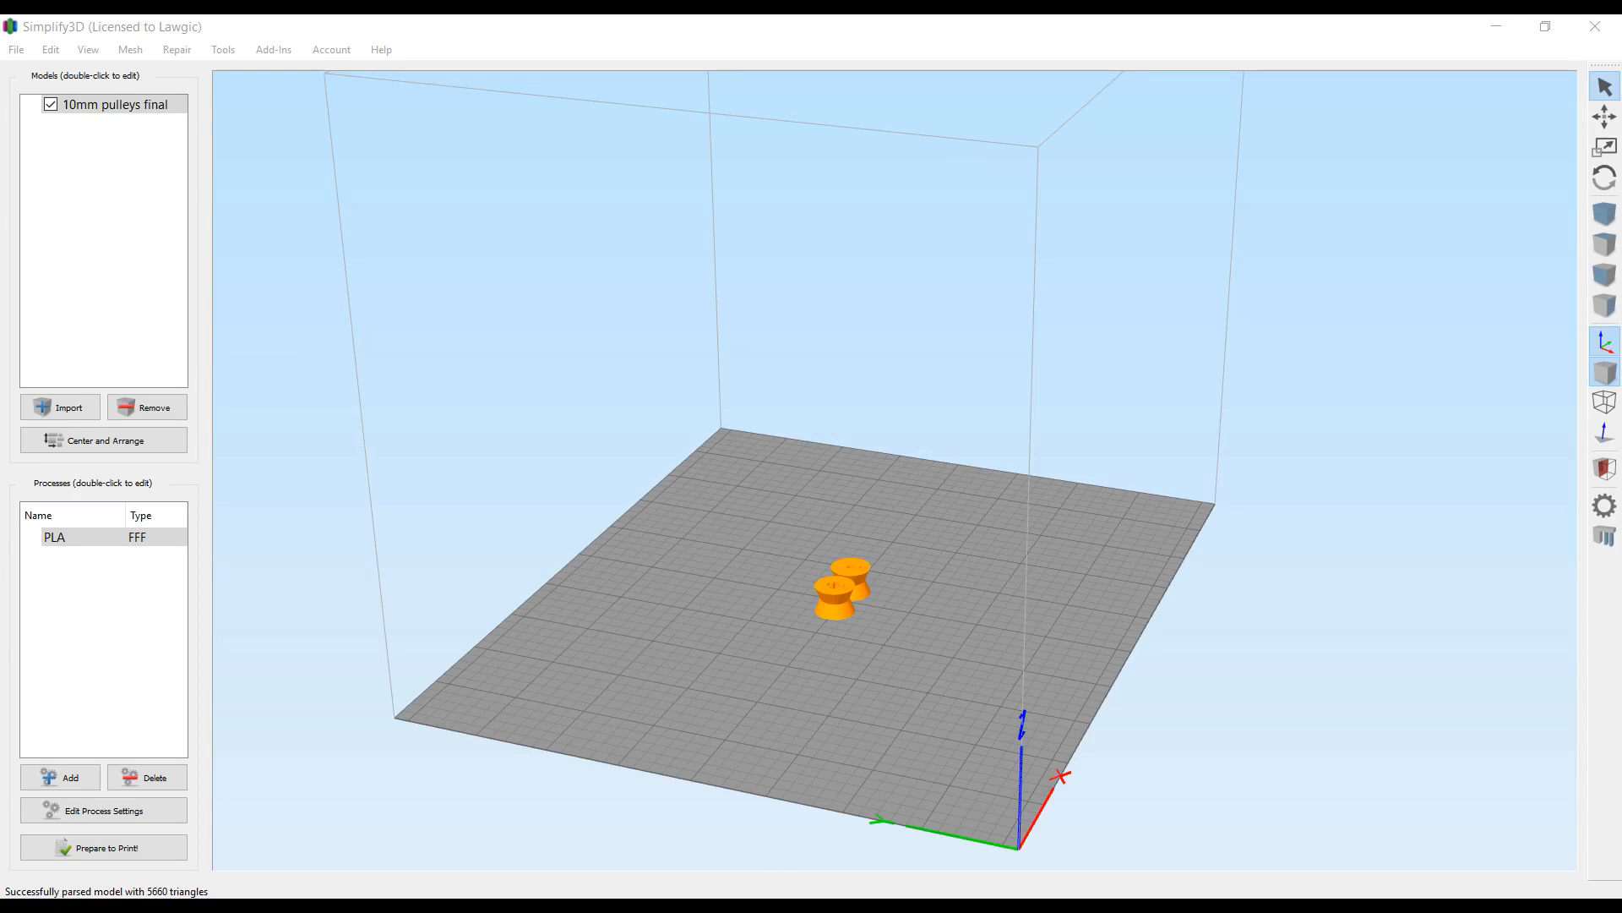
- Duplicate the 10mm pulleys model into many copies and lay them out on the build plate
{"action": "left_click", "coordinate": [113, 103]}
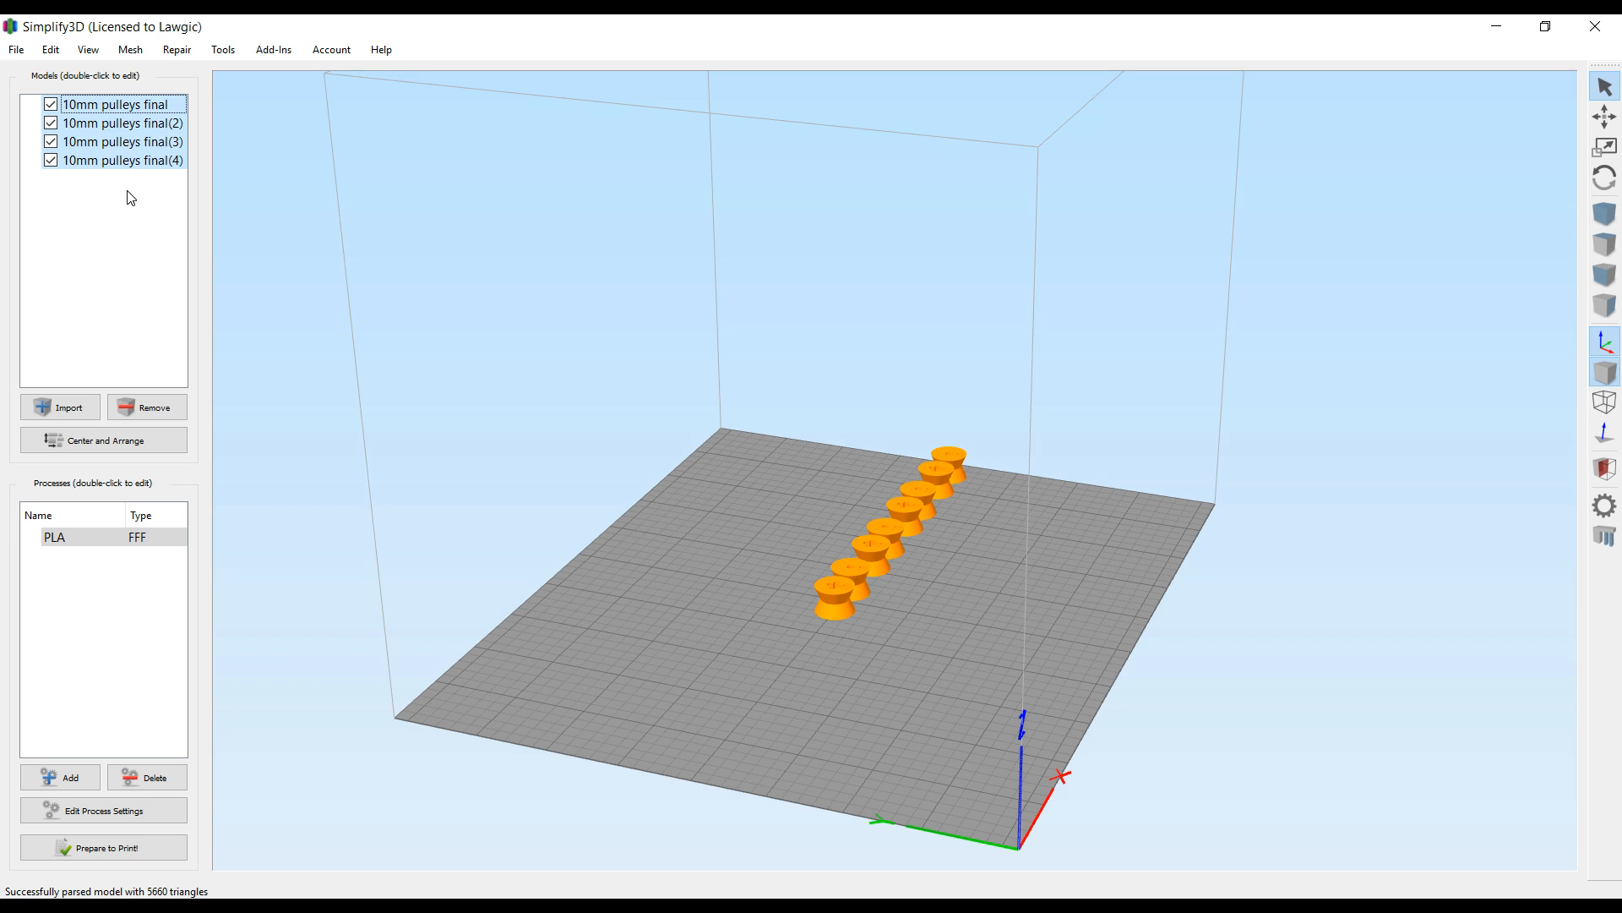
{"action": "left_click", "coordinate": [103, 439]}
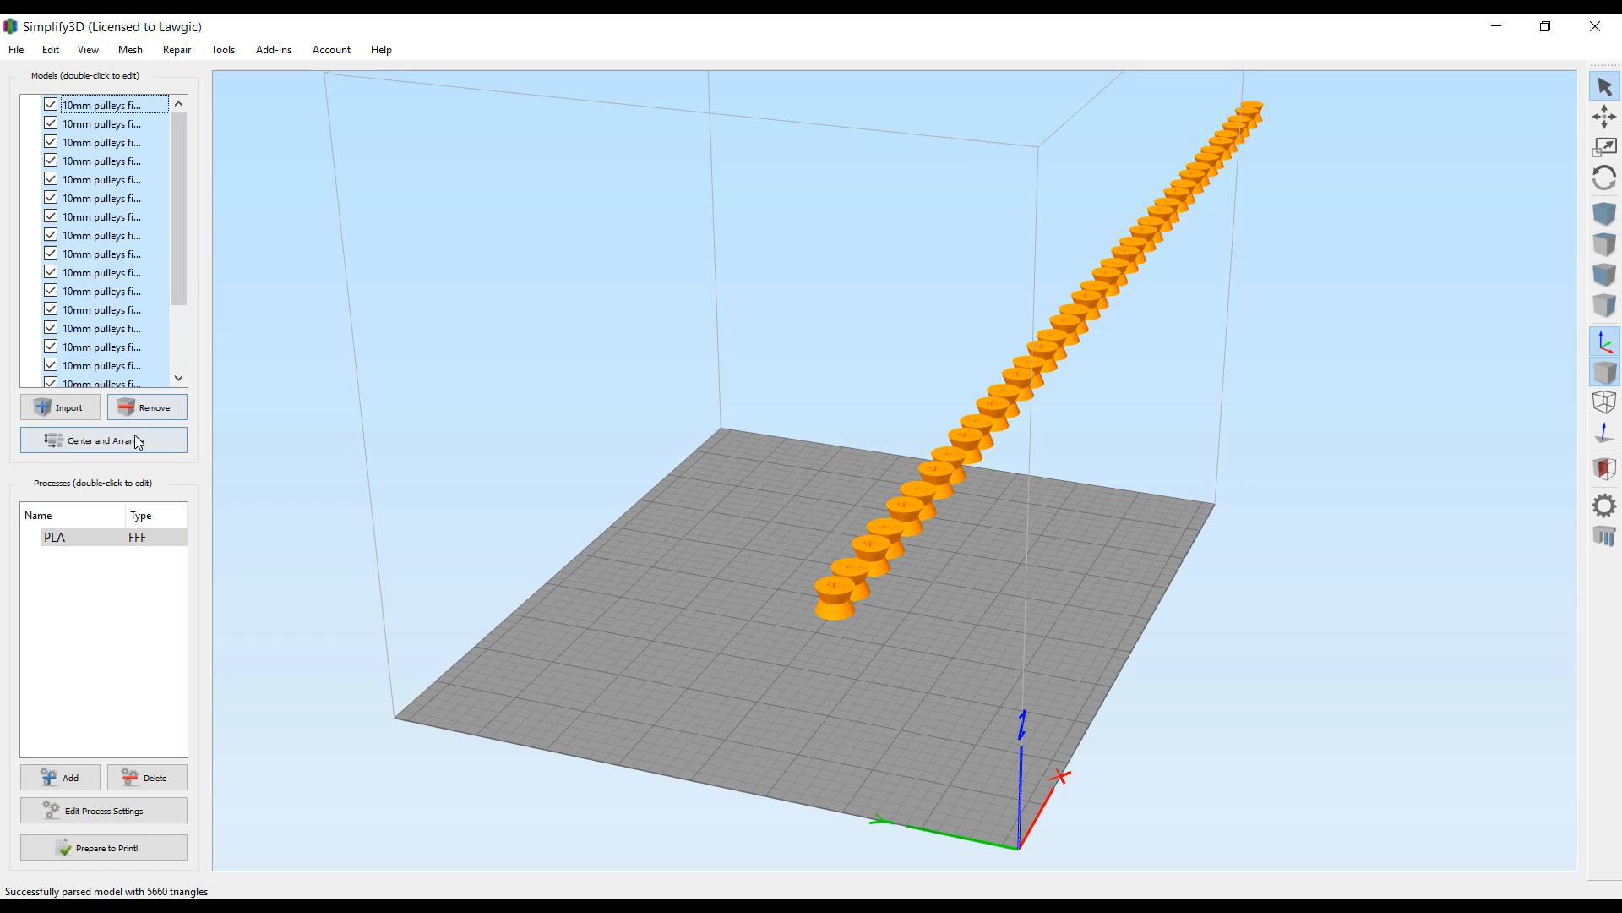
{"action": "left_click", "coordinate": [103, 439]}
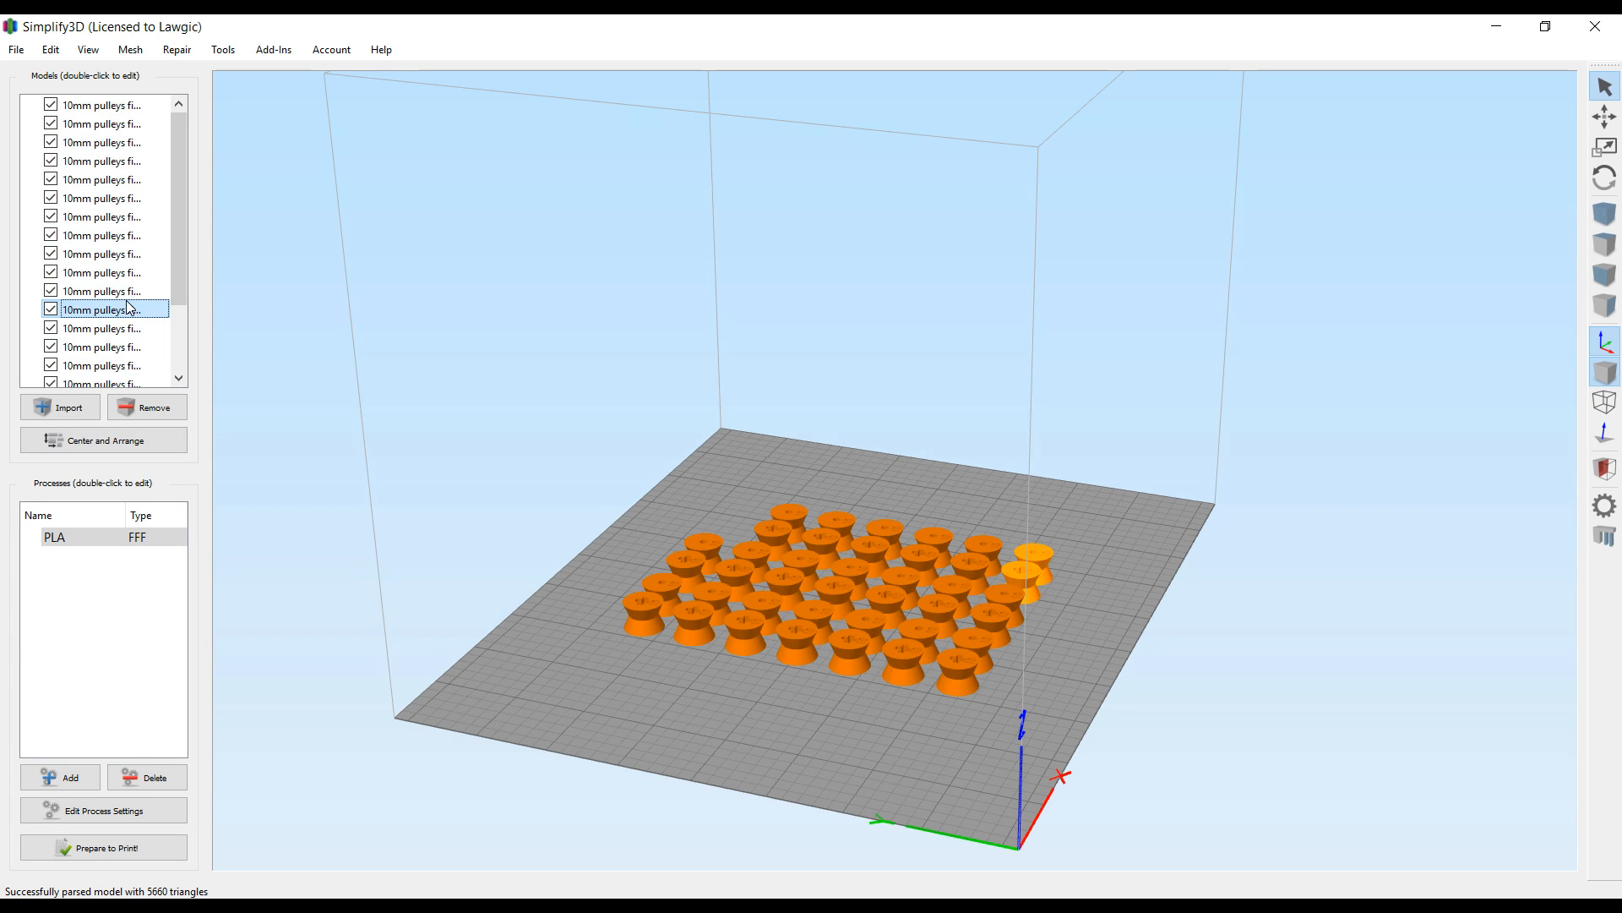
{"action": "left_click", "coordinate": [103, 439]}
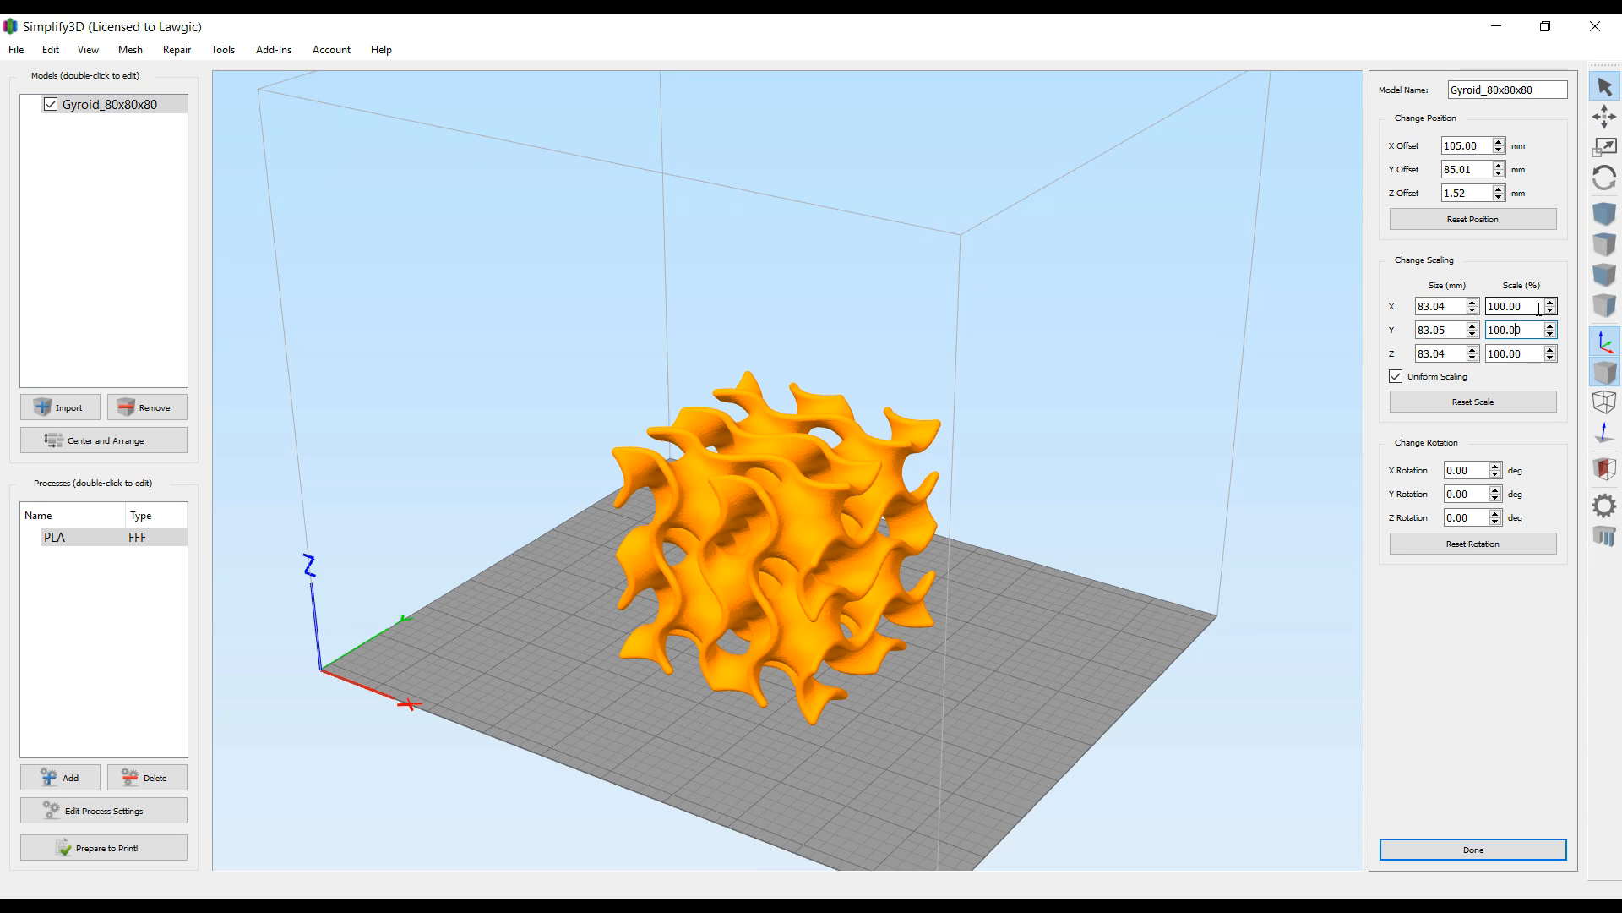
- Select the Gyroid_80x80x80 X Scale (%) value, currently 100%, ready to replace it
{"action": "triple_click", "coordinate": [1513, 306]}
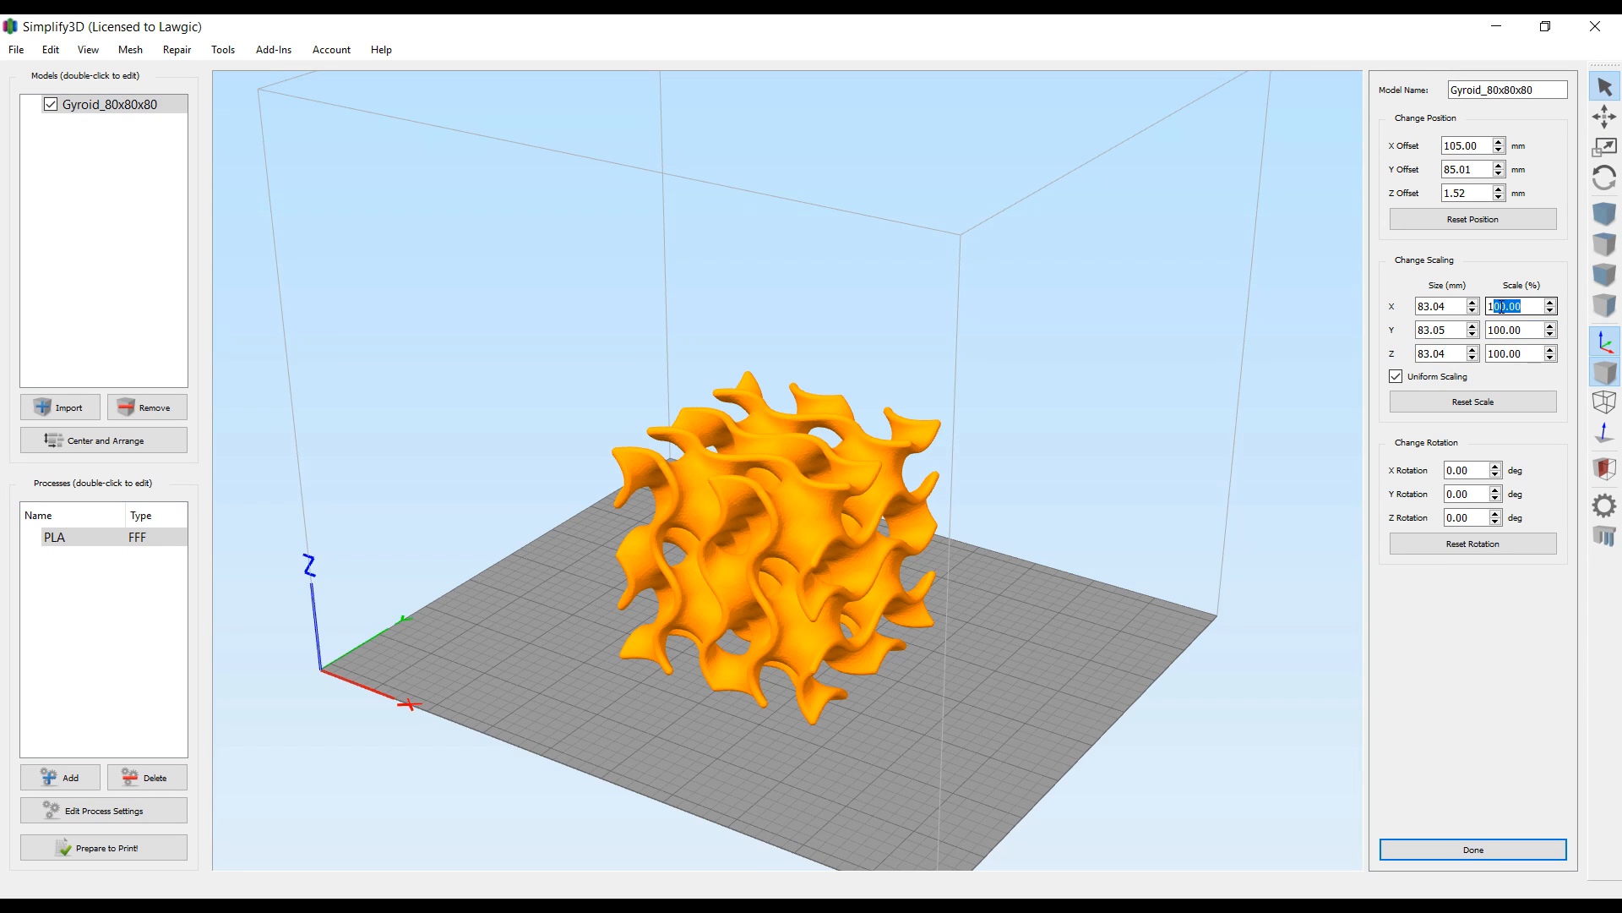